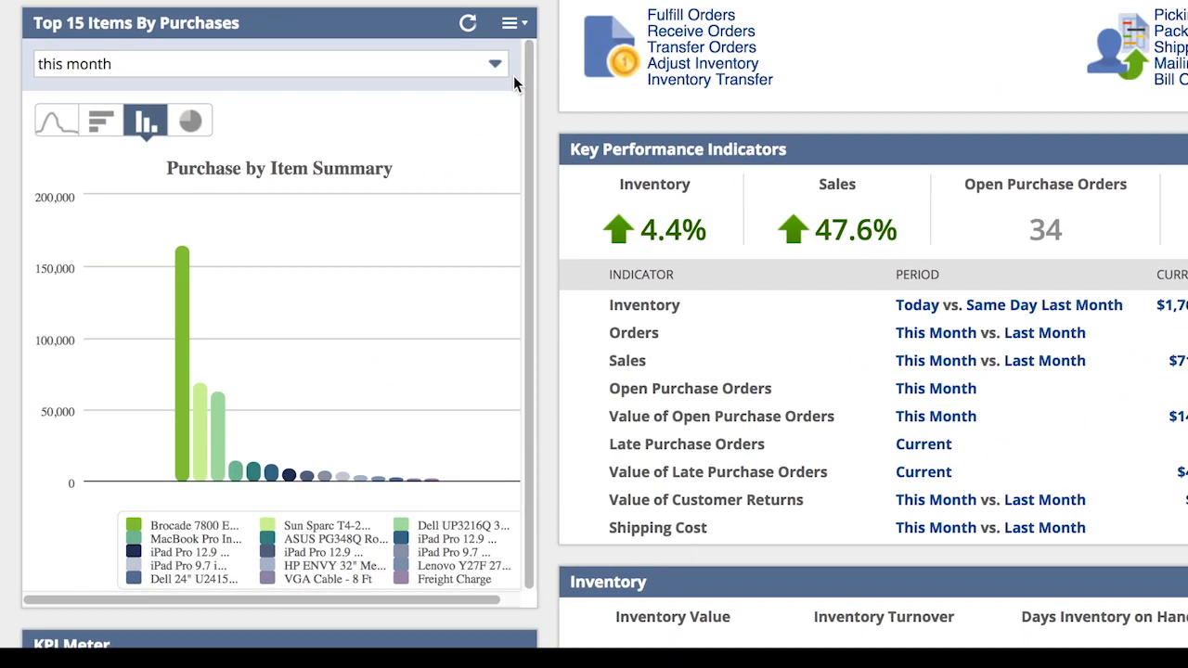
{"action": "mouse_move", "coordinate": [208, 464]}
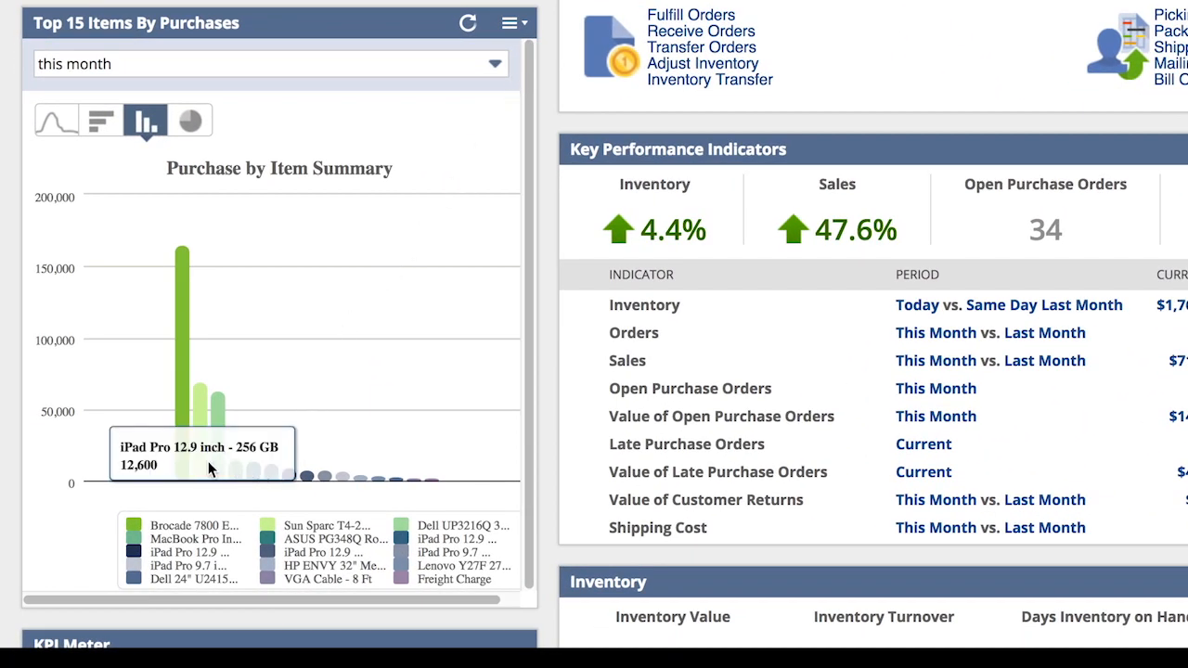
{"action": "mouse_move", "coordinate": [479, 149]}
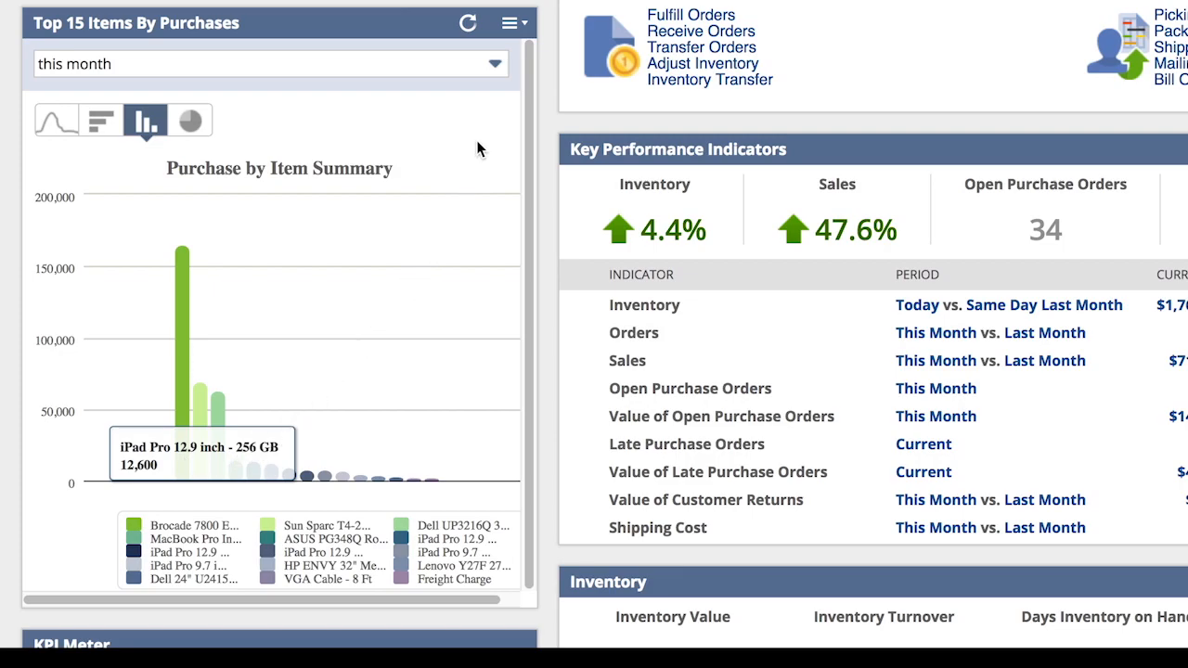
{"action": "mouse_move", "coordinate": [511, 83]}
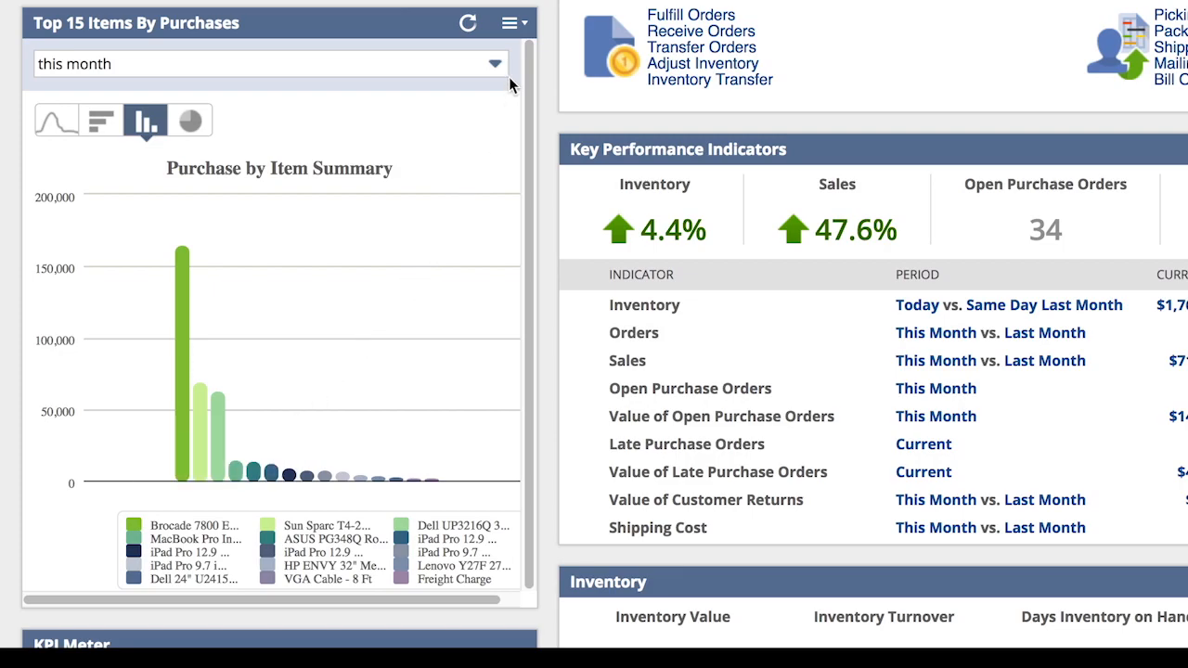
Step: Show the actions menu for the Top 15 Items By Purchases dashboard chart
{"action": "left_click", "coordinate": [513, 23]}
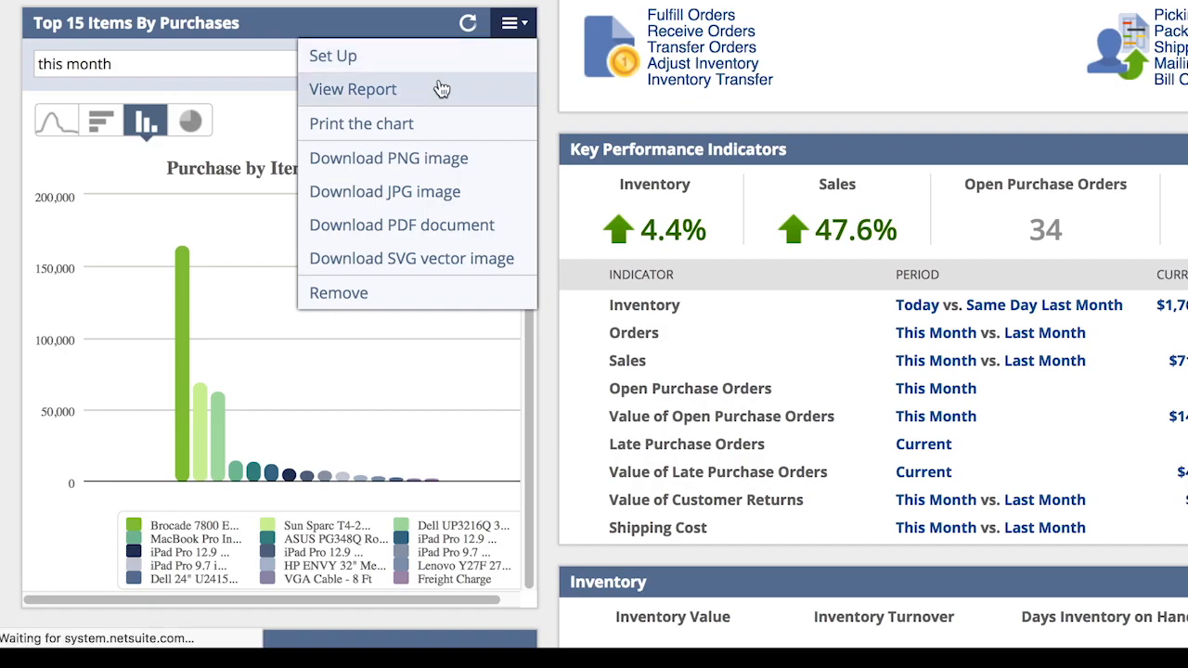
Step: View the full Purchase by Item Summary report for this month, totalling $376,678.02
{"action": "left_click", "coordinate": [353, 89]}
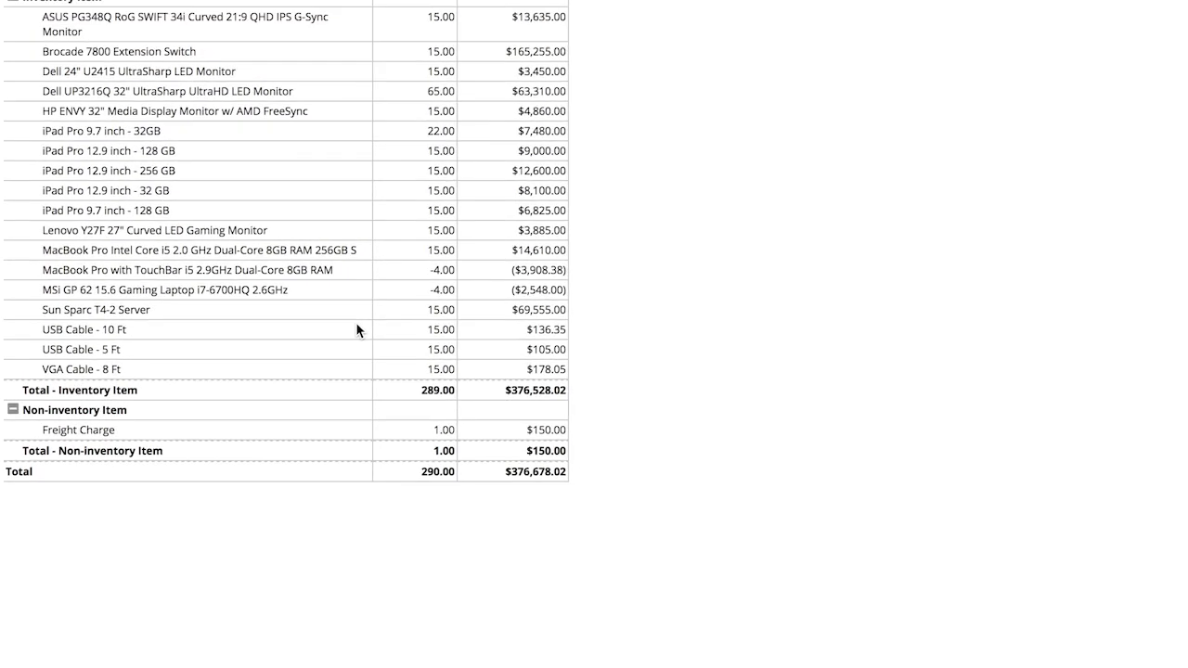
{"action": "scroll", "scroll_direction": "up", "scroll_amount": 3}
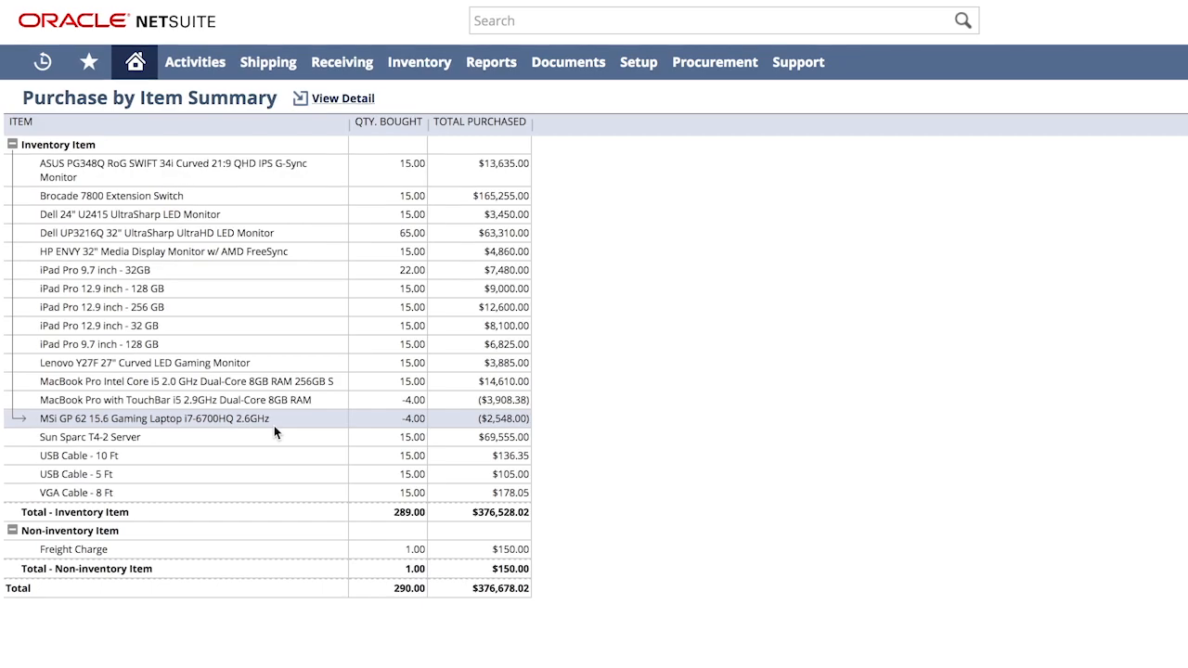
{"action": "scroll", "scroll_direction": "down", "scroll_amount": 3}
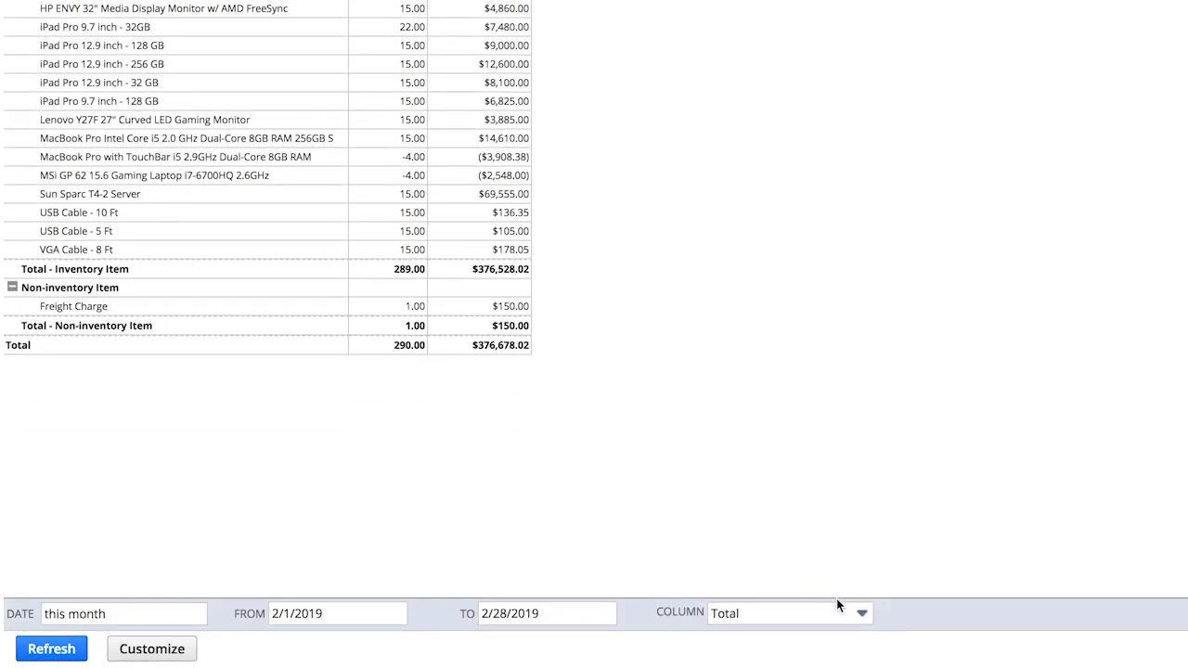
Step: Break the report's columns down by Location (No Location, US-1, US-2) and rerun it
{"action": "left_click", "coordinate": [860, 613]}
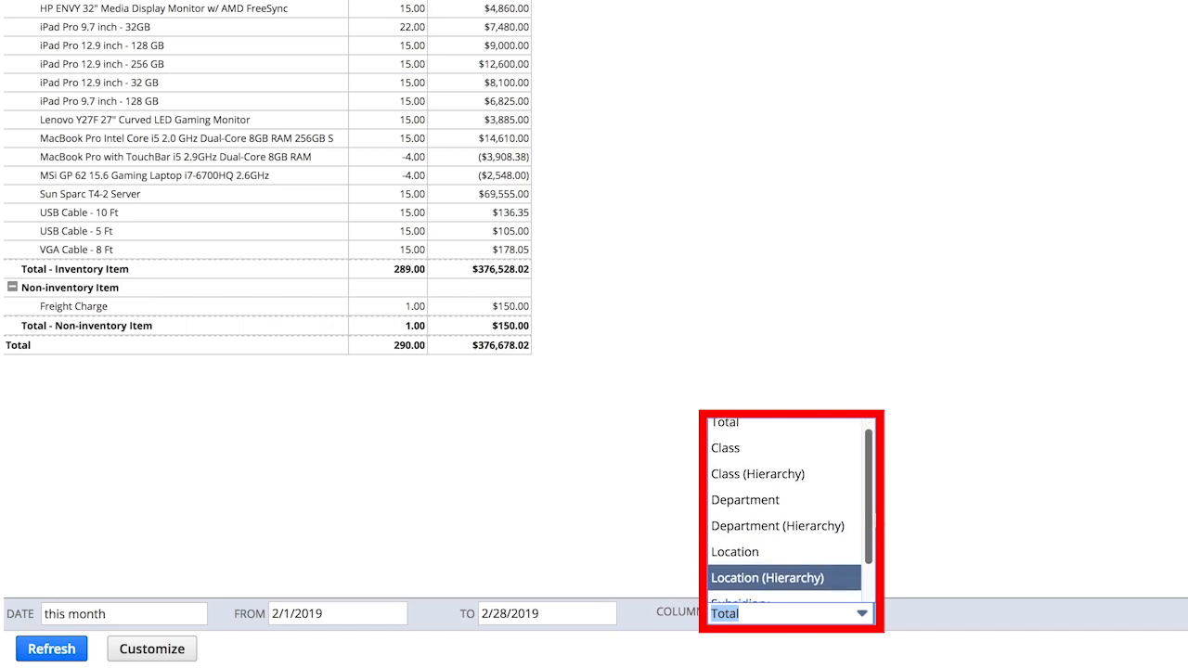
{"action": "scroll", "scroll_direction": "down", "scroll_amount": 3}
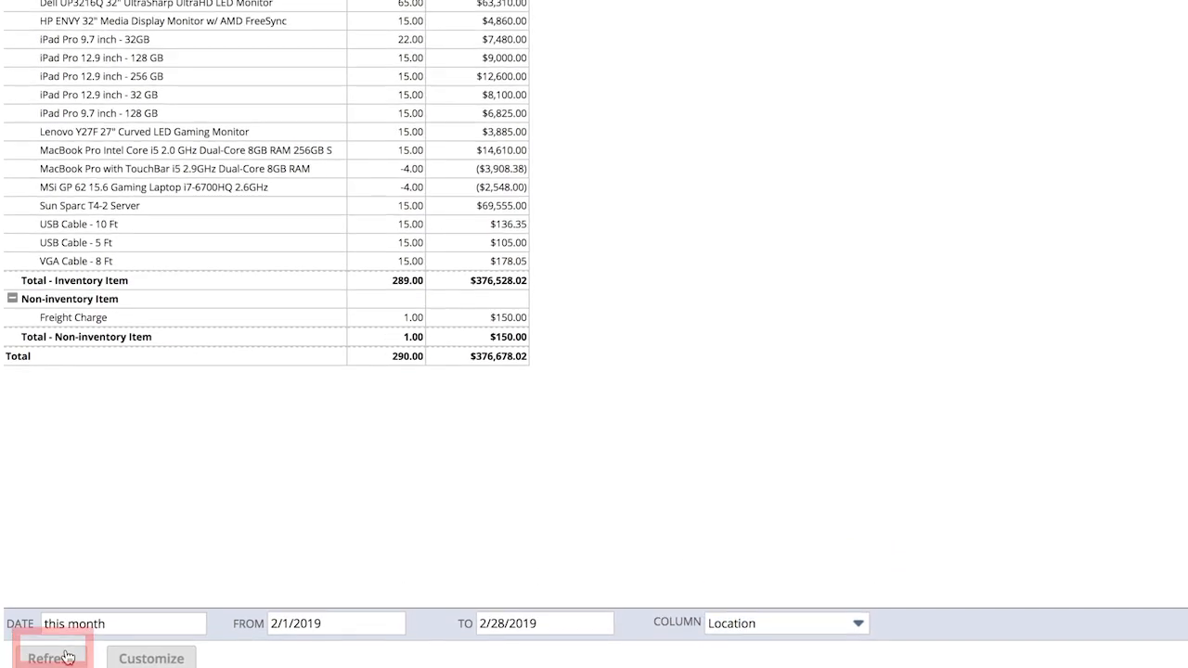
{"action": "left_click", "coordinate": [52, 657]}
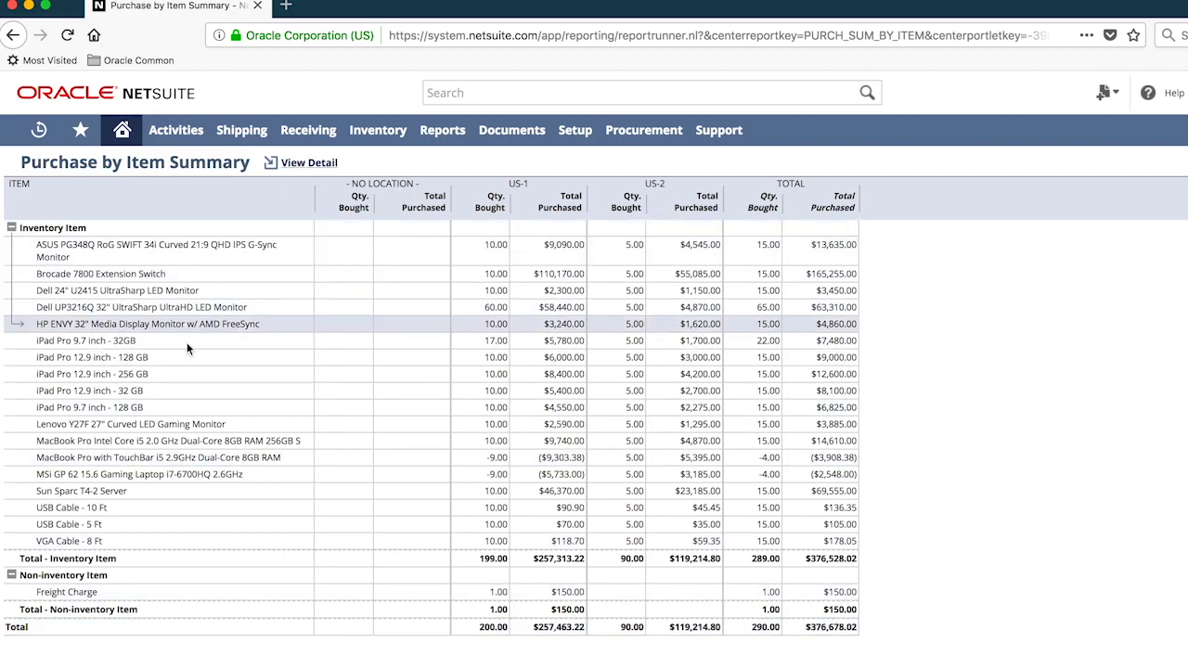
Step: Drill into the US-2 amount for USB Cable - 10 Ft to the $27.96 Cable Plus Distributors bill
{"action": "left_click", "coordinate": [698, 509]}
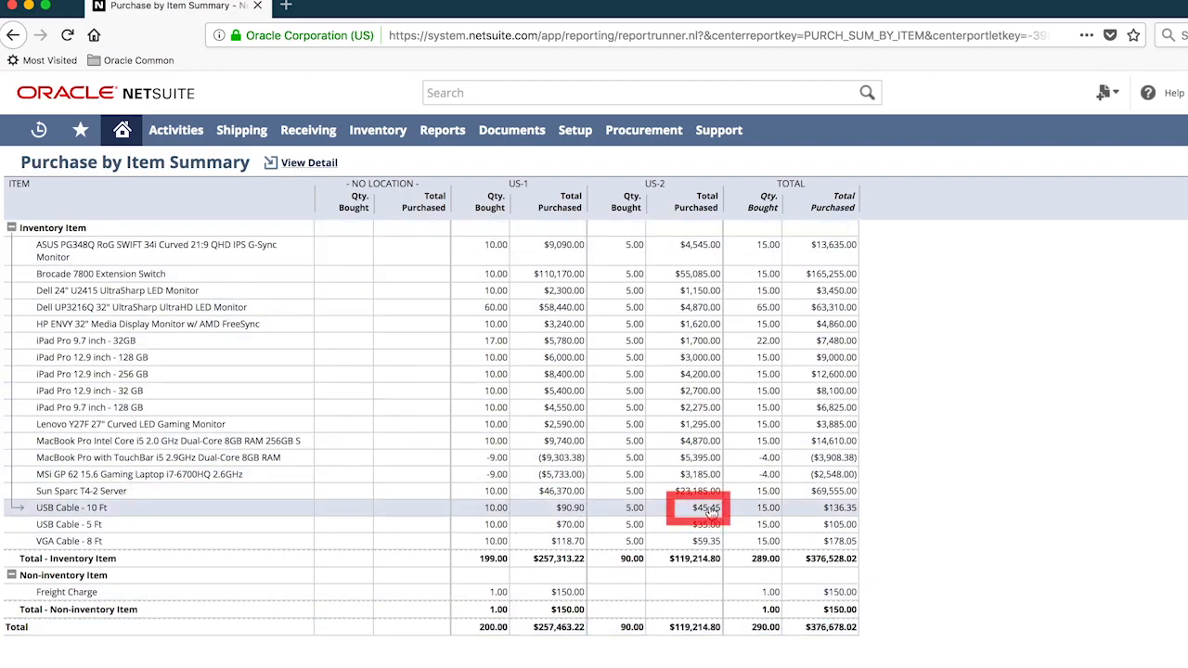
{"action": "left_click", "coordinate": [696, 509]}
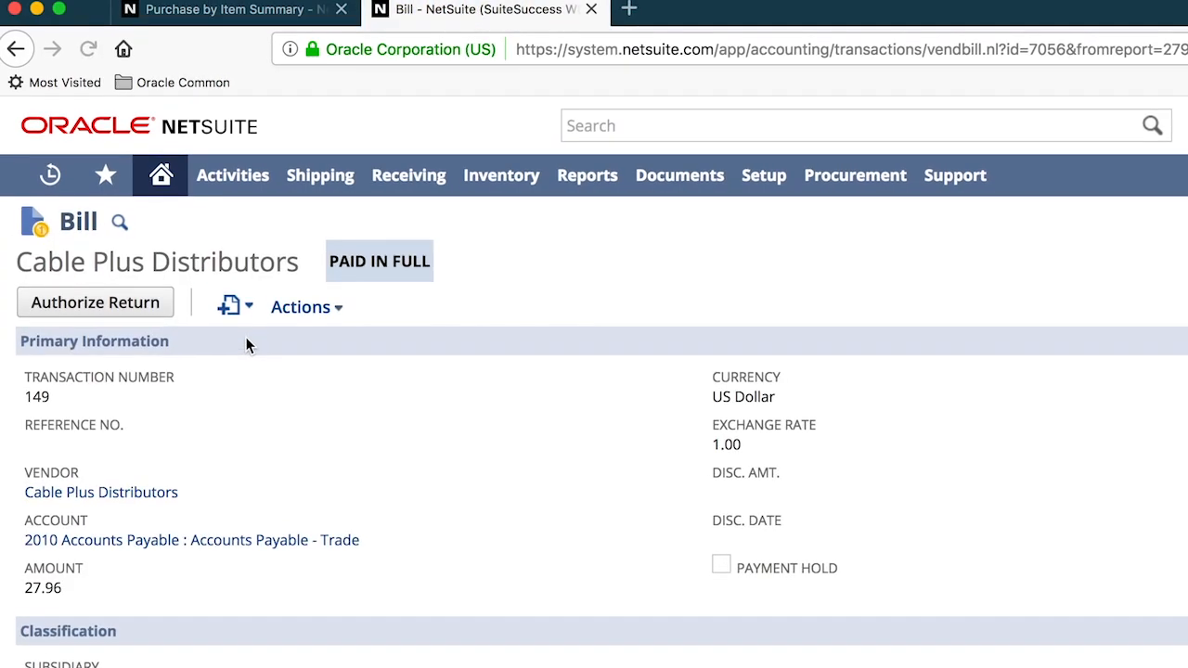
Step: Review the bill's related records and linked purchase orders, then its item lines
{"action": "scroll", "scroll_direction": "down", "scroll_amount": 3}
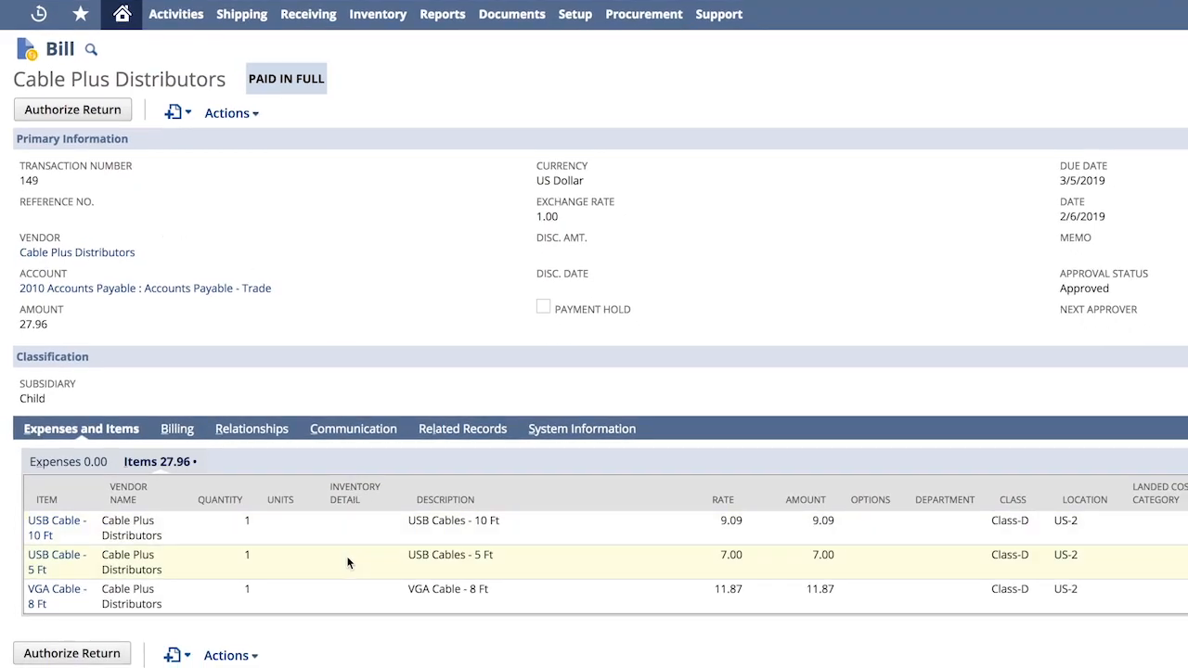
{"action": "left_click", "coordinate": [459, 427]}
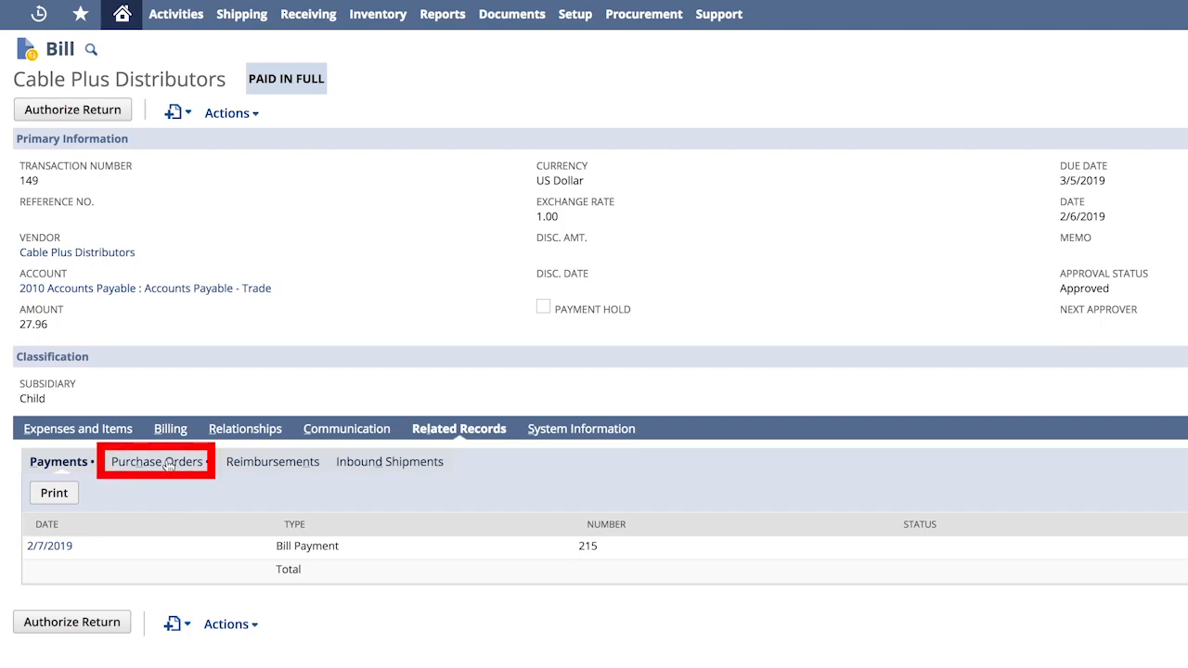
{"action": "left_click", "coordinate": [156, 460]}
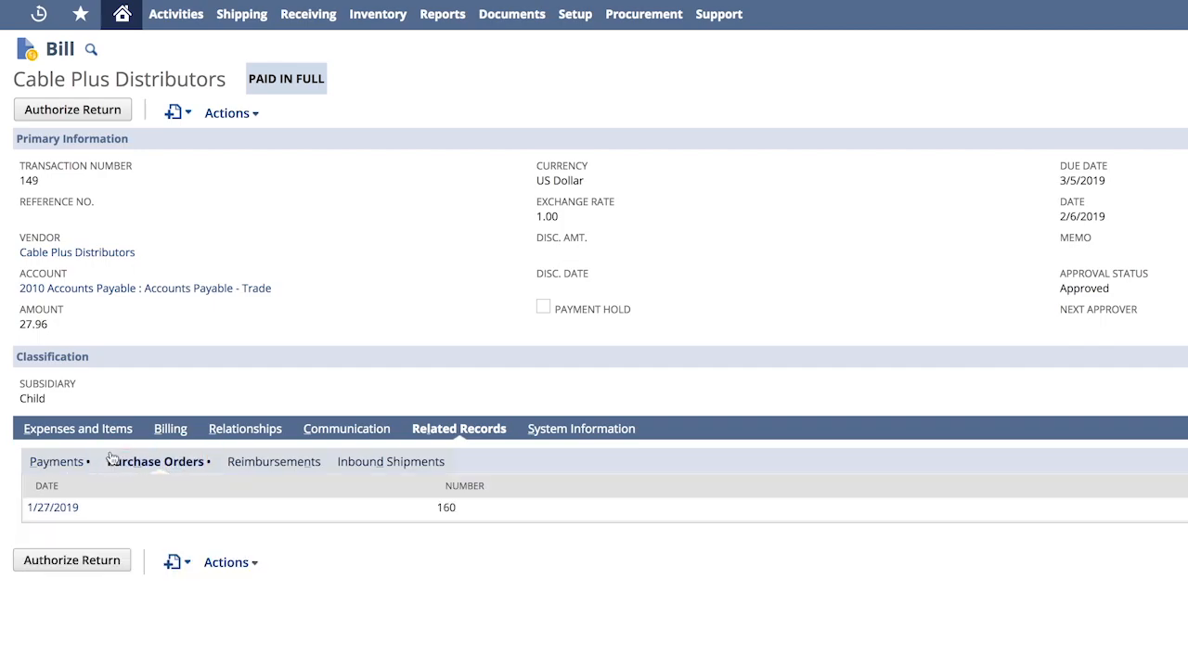
{"action": "left_click", "coordinate": [78, 427]}
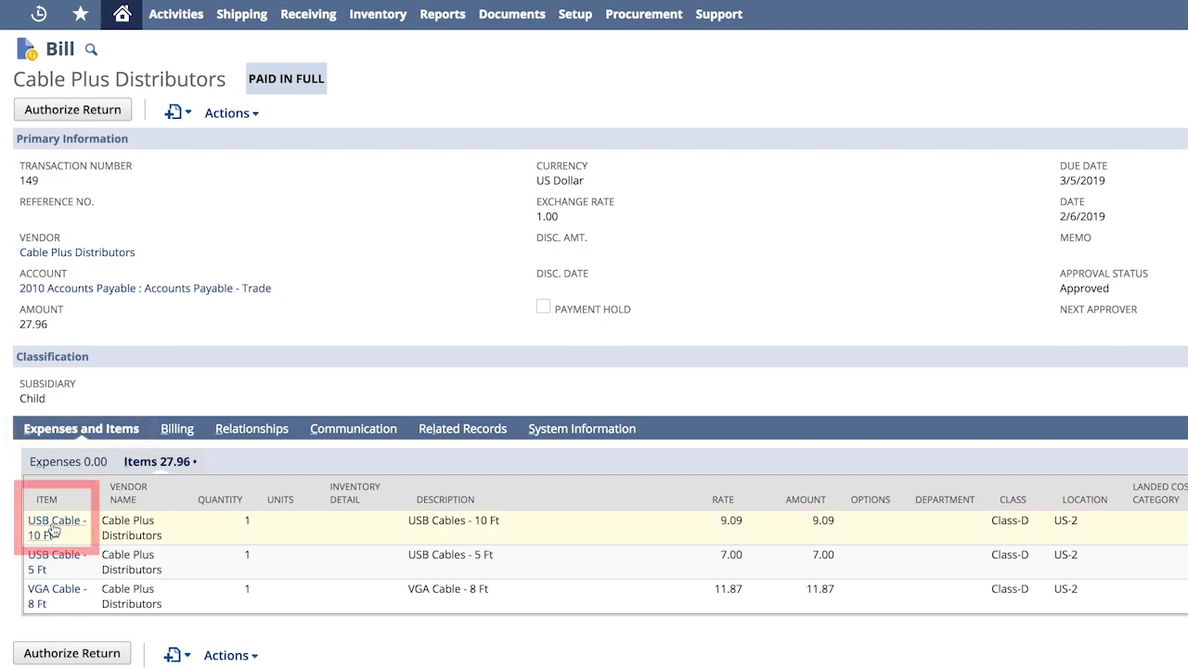
Step: Go from the bill's item line to the USB Cable - 10 Ft item record
{"action": "left_click", "coordinate": [56, 520]}
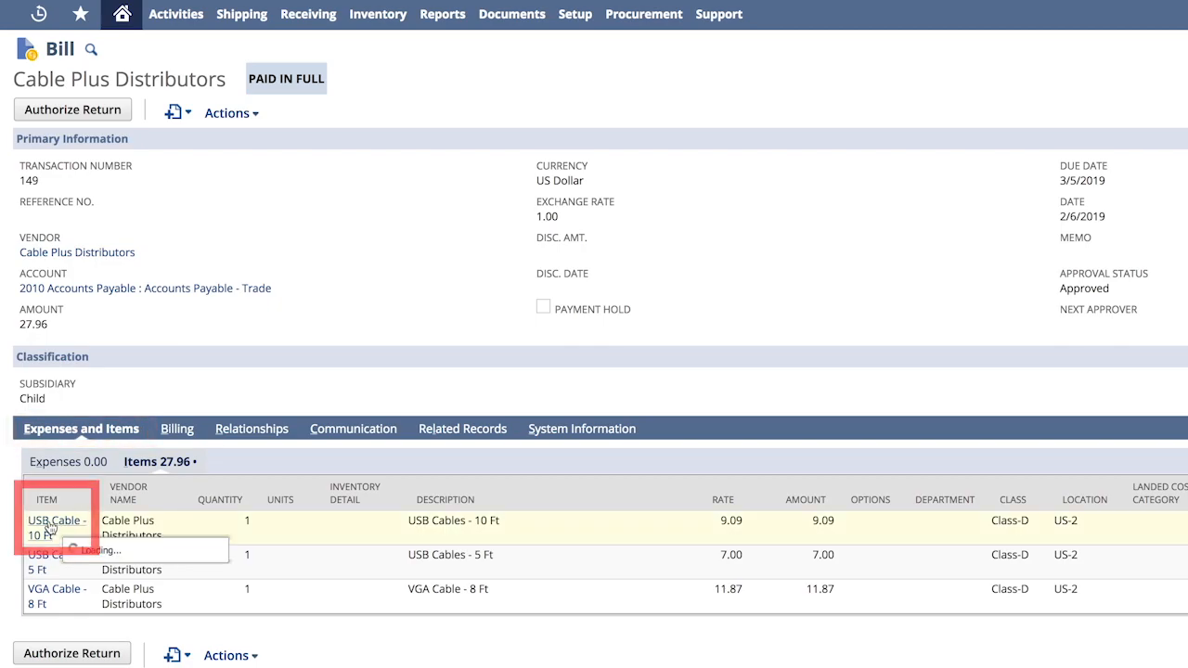
{"action": "left_click", "coordinate": [52, 527]}
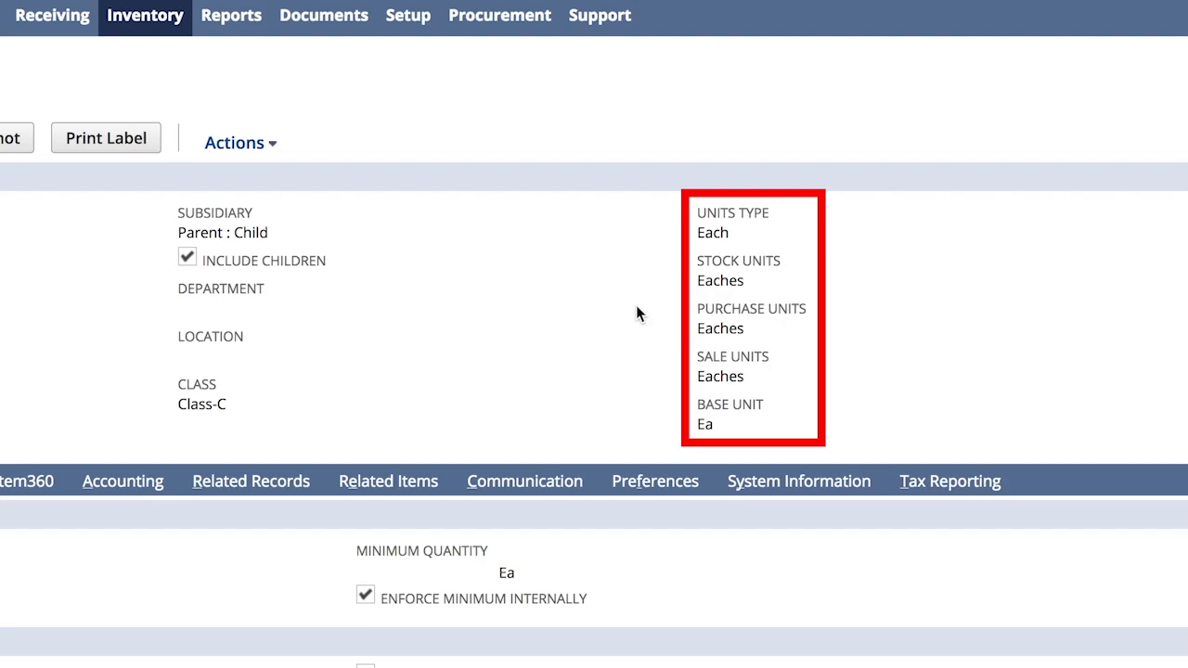
Step: View the item's accounting details, then its sales pricing with USD base price 19.99
{"action": "left_click", "coordinate": [123, 479]}
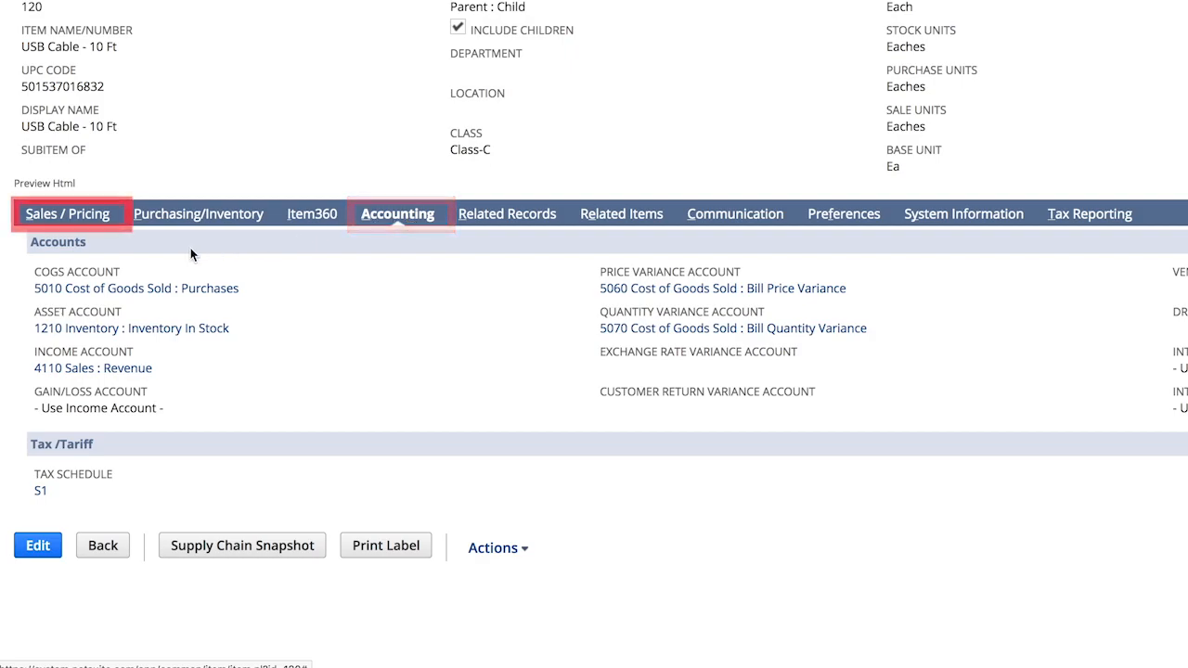
{"action": "left_click", "coordinate": [67, 214]}
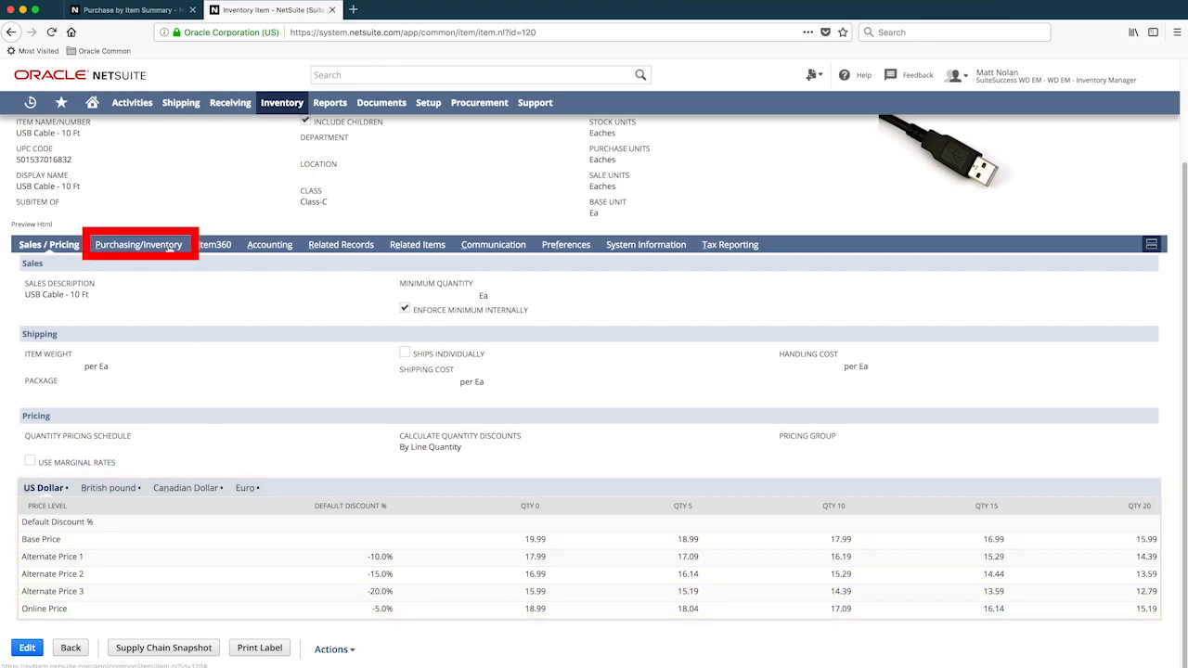
Step: Review the item's purchasing and inventory fields: landed cost, reorder point and lead time
{"action": "left_click", "coordinate": [137, 245]}
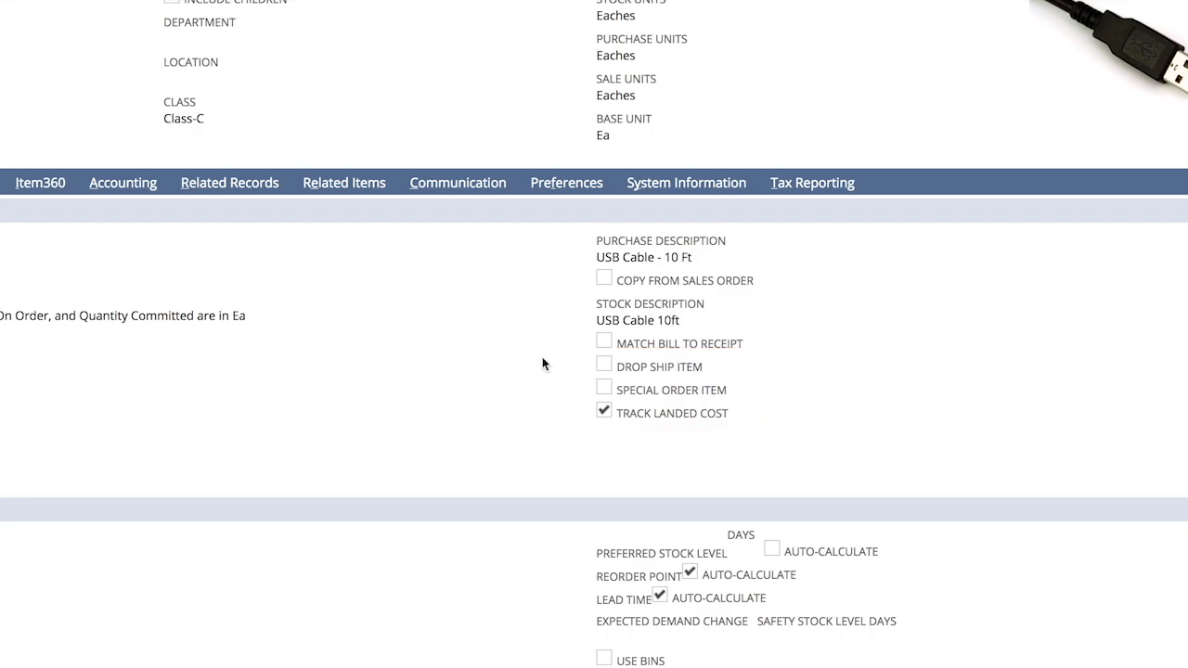
{"action": "scroll", "scroll_direction": "down", "scroll_amount": 3}
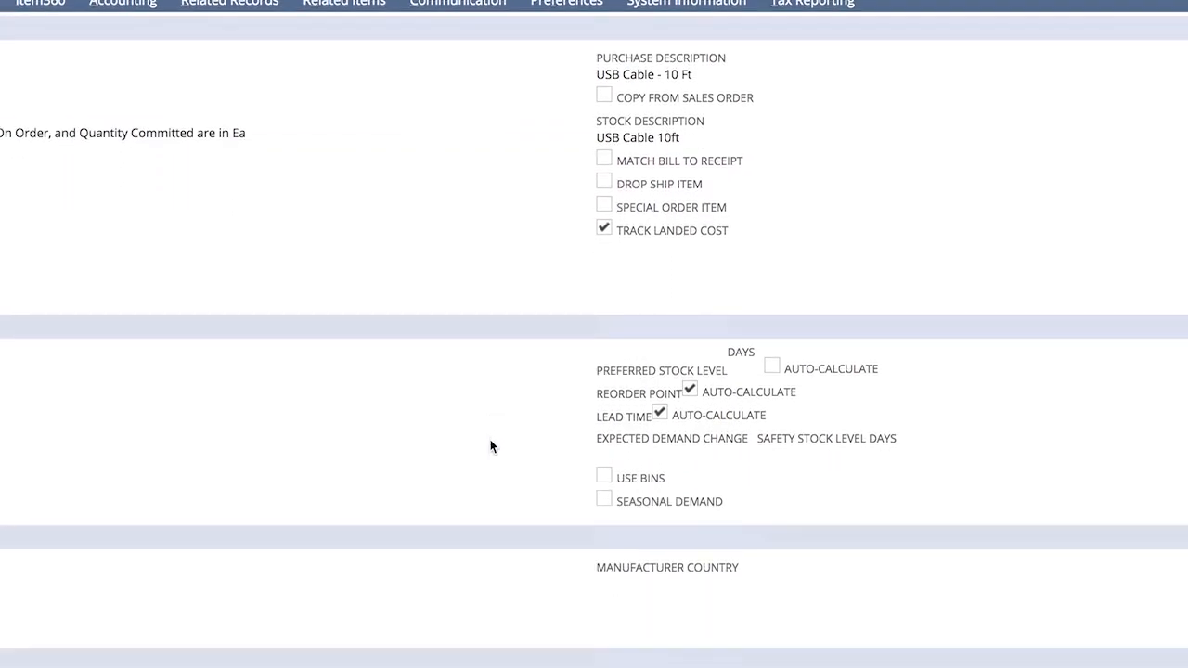
{"action": "scroll", "scroll_direction": "down", "scroll_amount": 3}
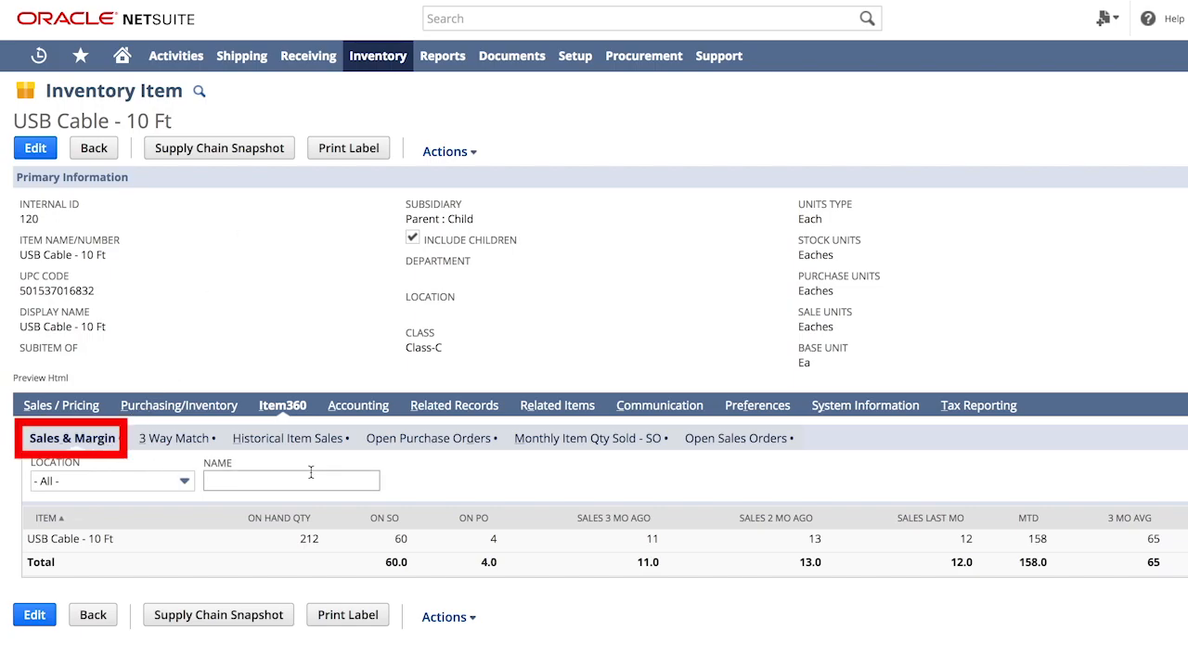
Step: In Item360, list open purchase orders and the 3 Way Match showing PO296 billed at 150%
{"action": "left_click", "coordinate": [427, 438]}
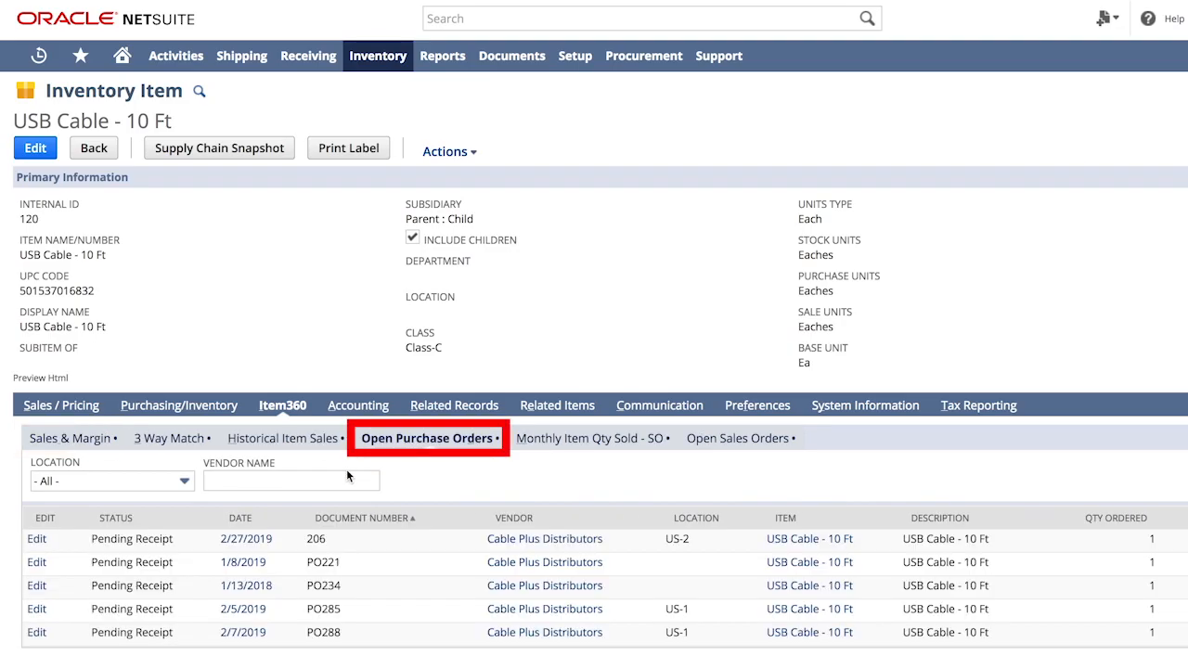
{"action": "left_click", "coordinate": [165, 438]}
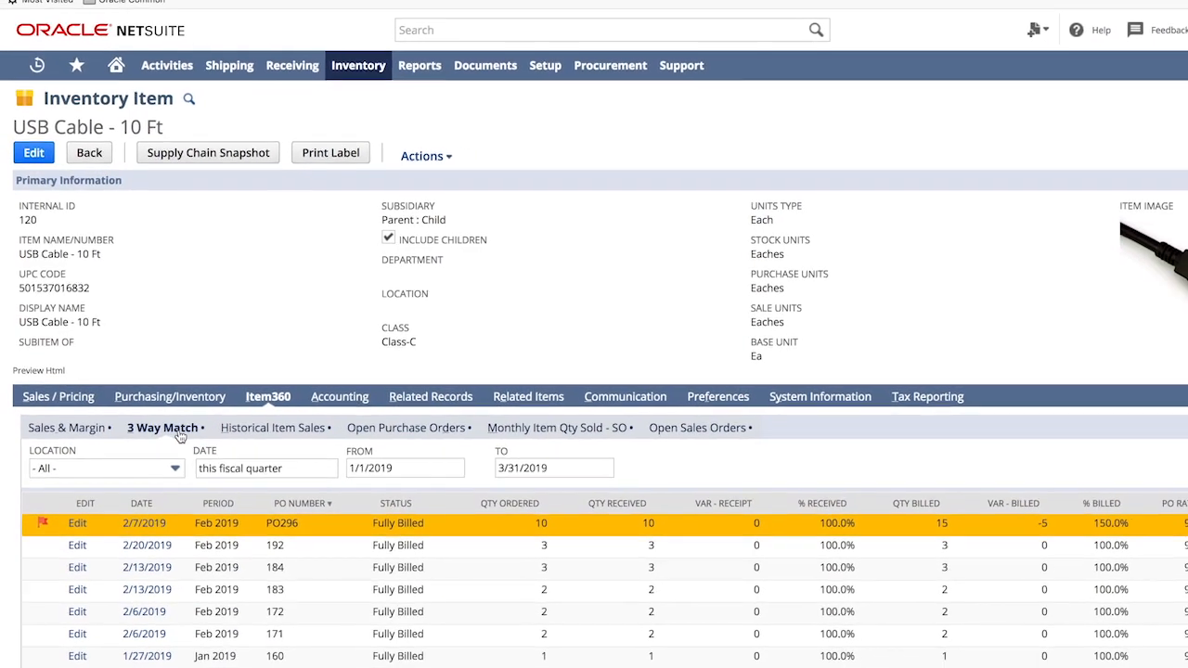